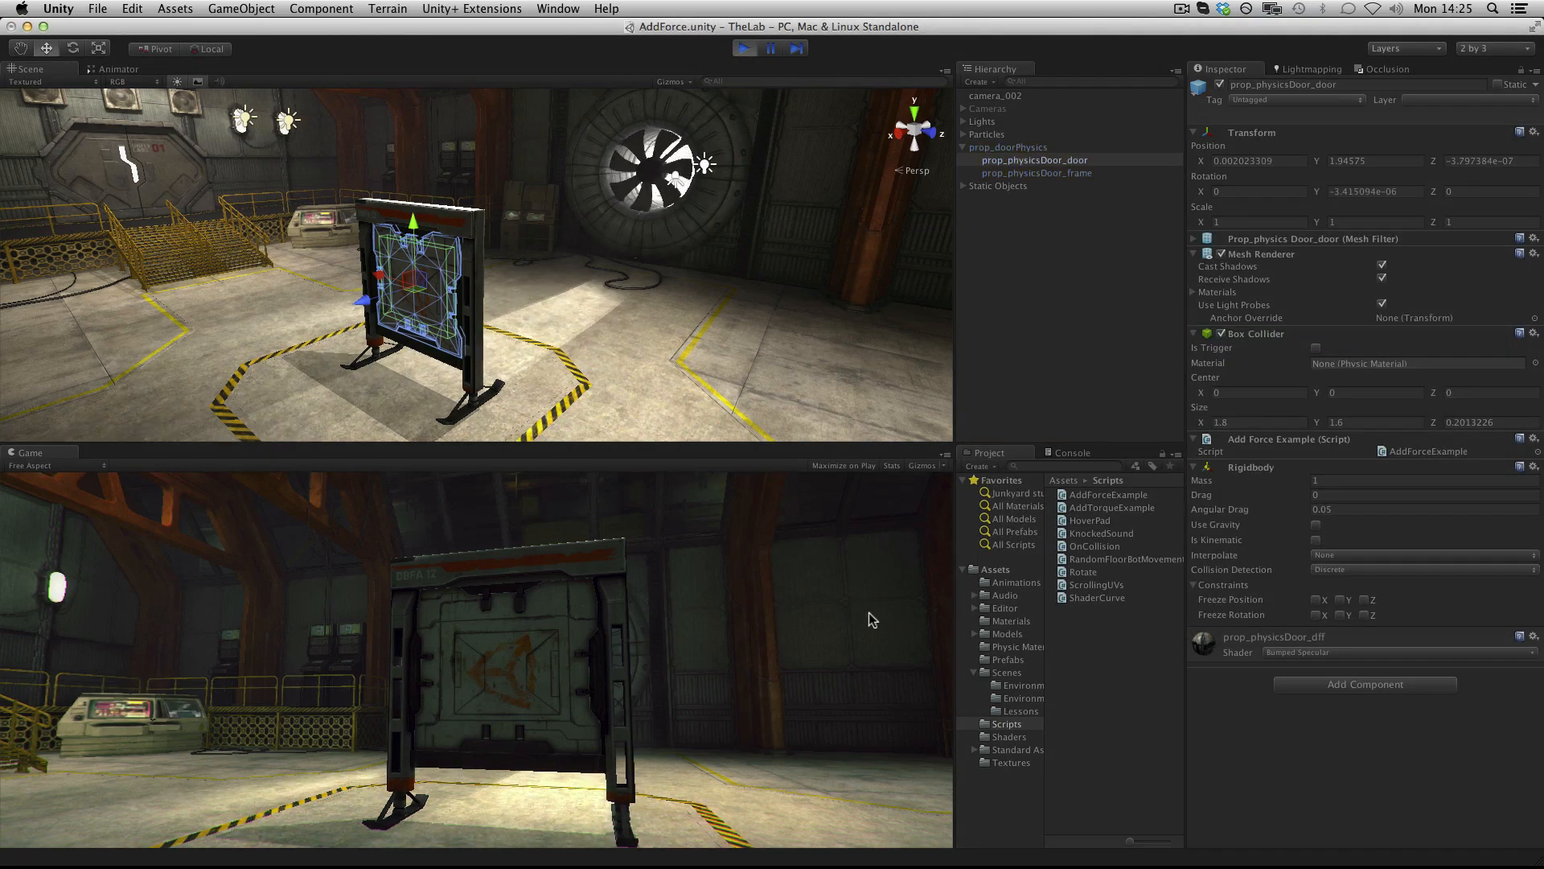
pyautogui.moveTo(824, 683)
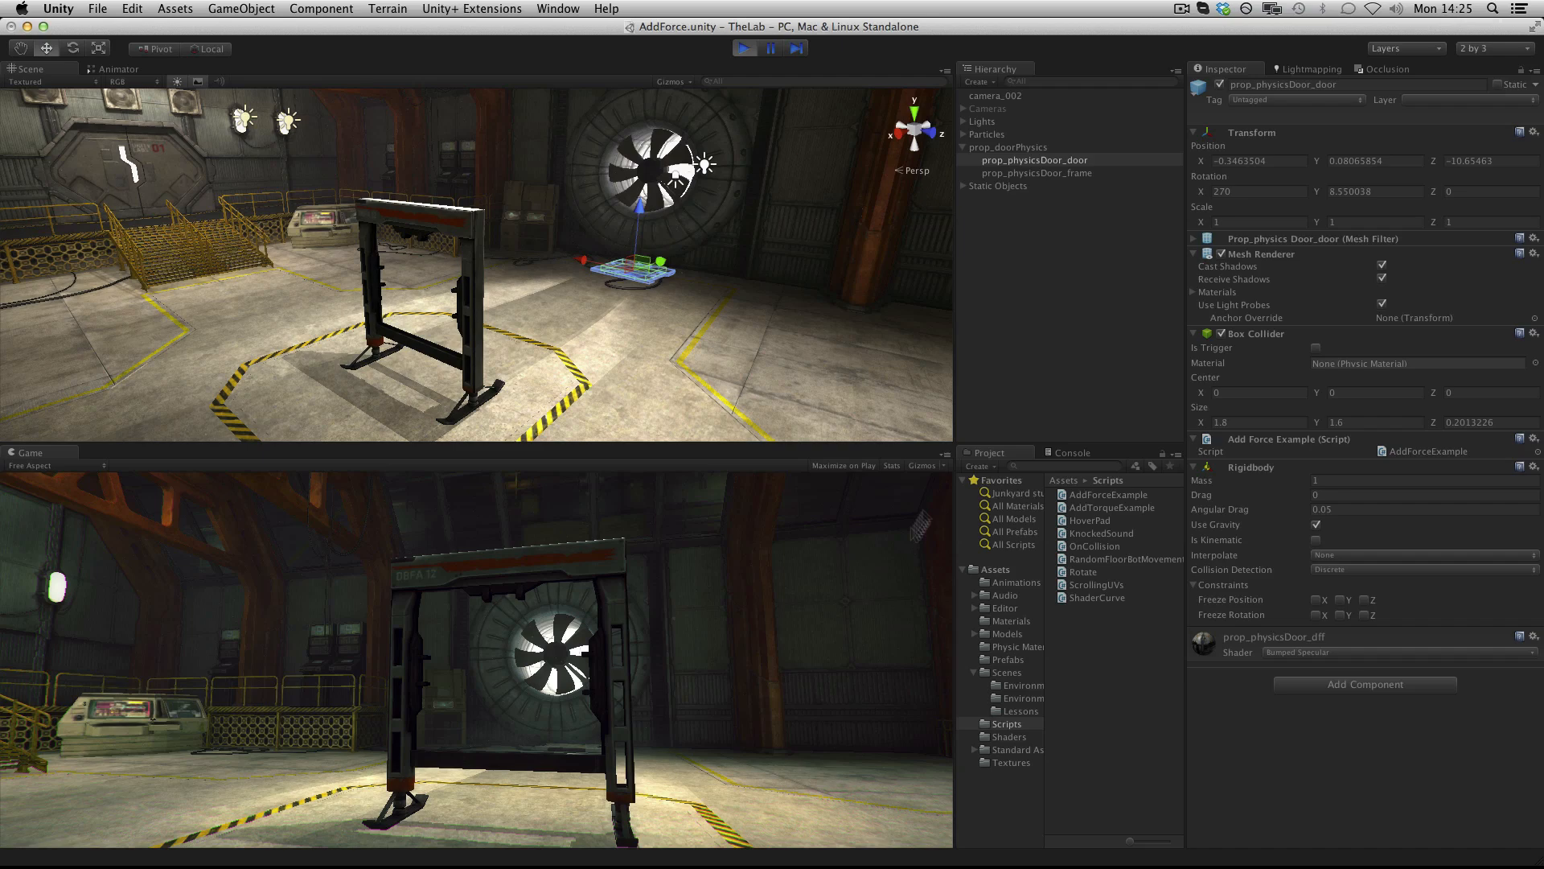
# Stop Play mode after the door is knocked off its frame.
pyautogui.click(740, 47)
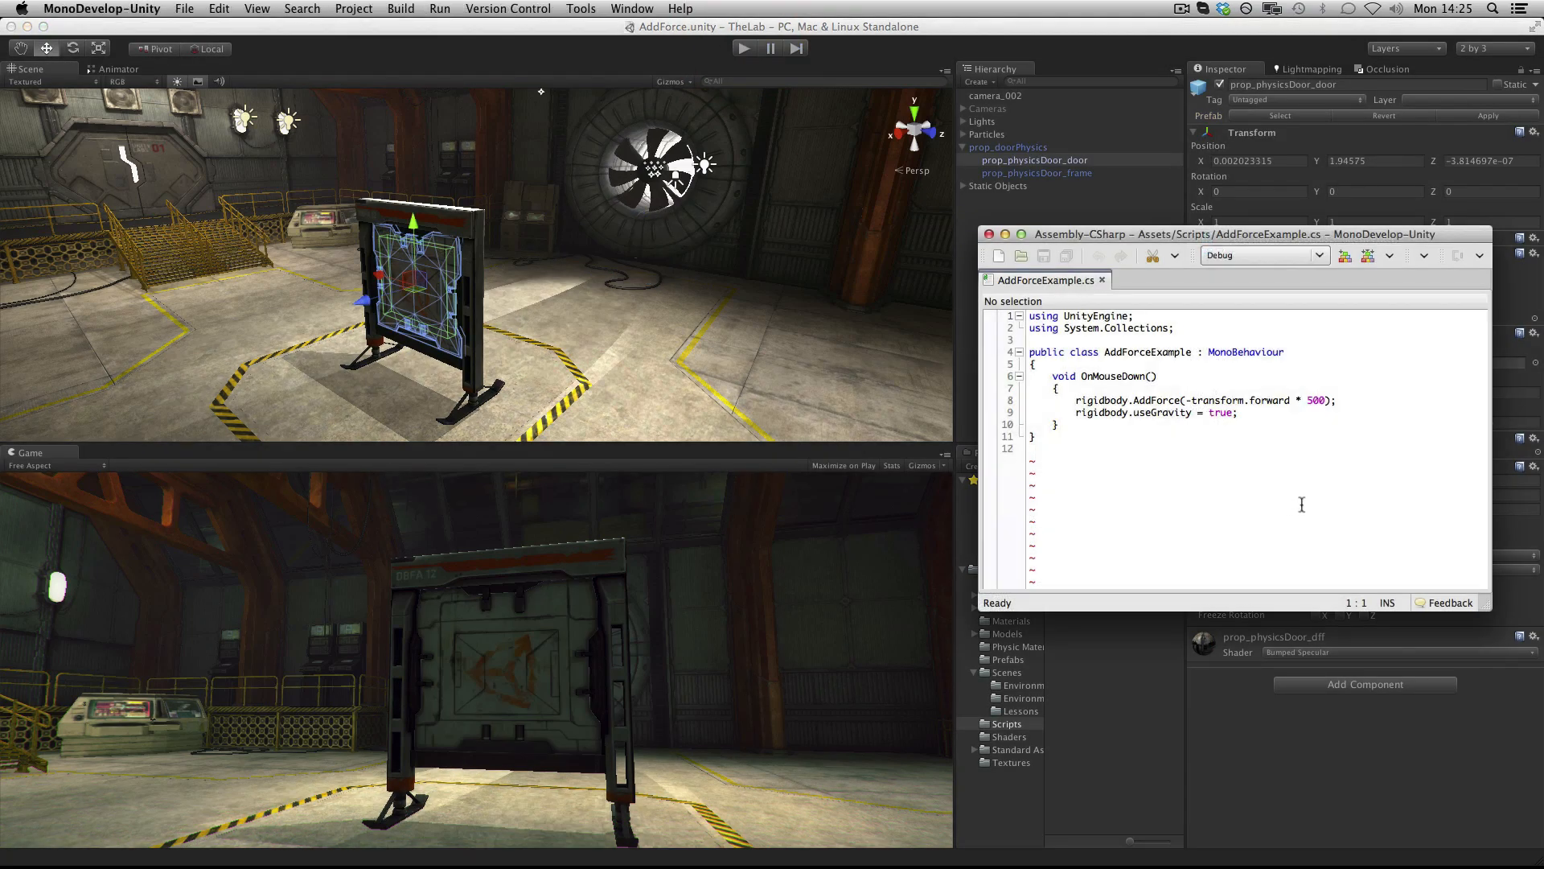
pyautogui.moveTo(1318, 540)
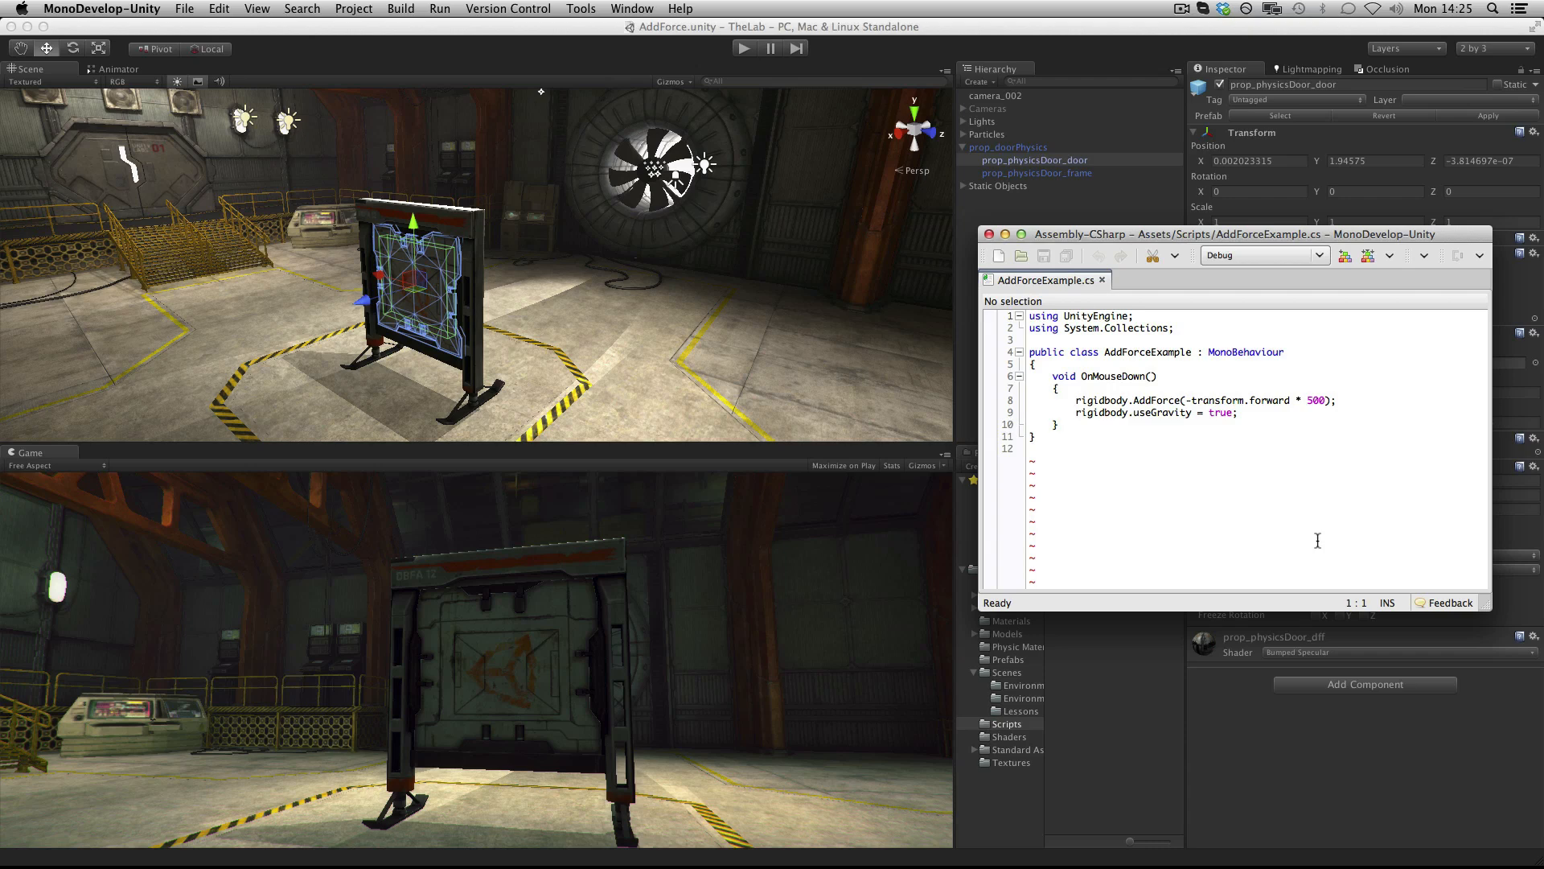
pyautogui.moveTo(1320, 547)
pyautogui.write(', ForceMode.')
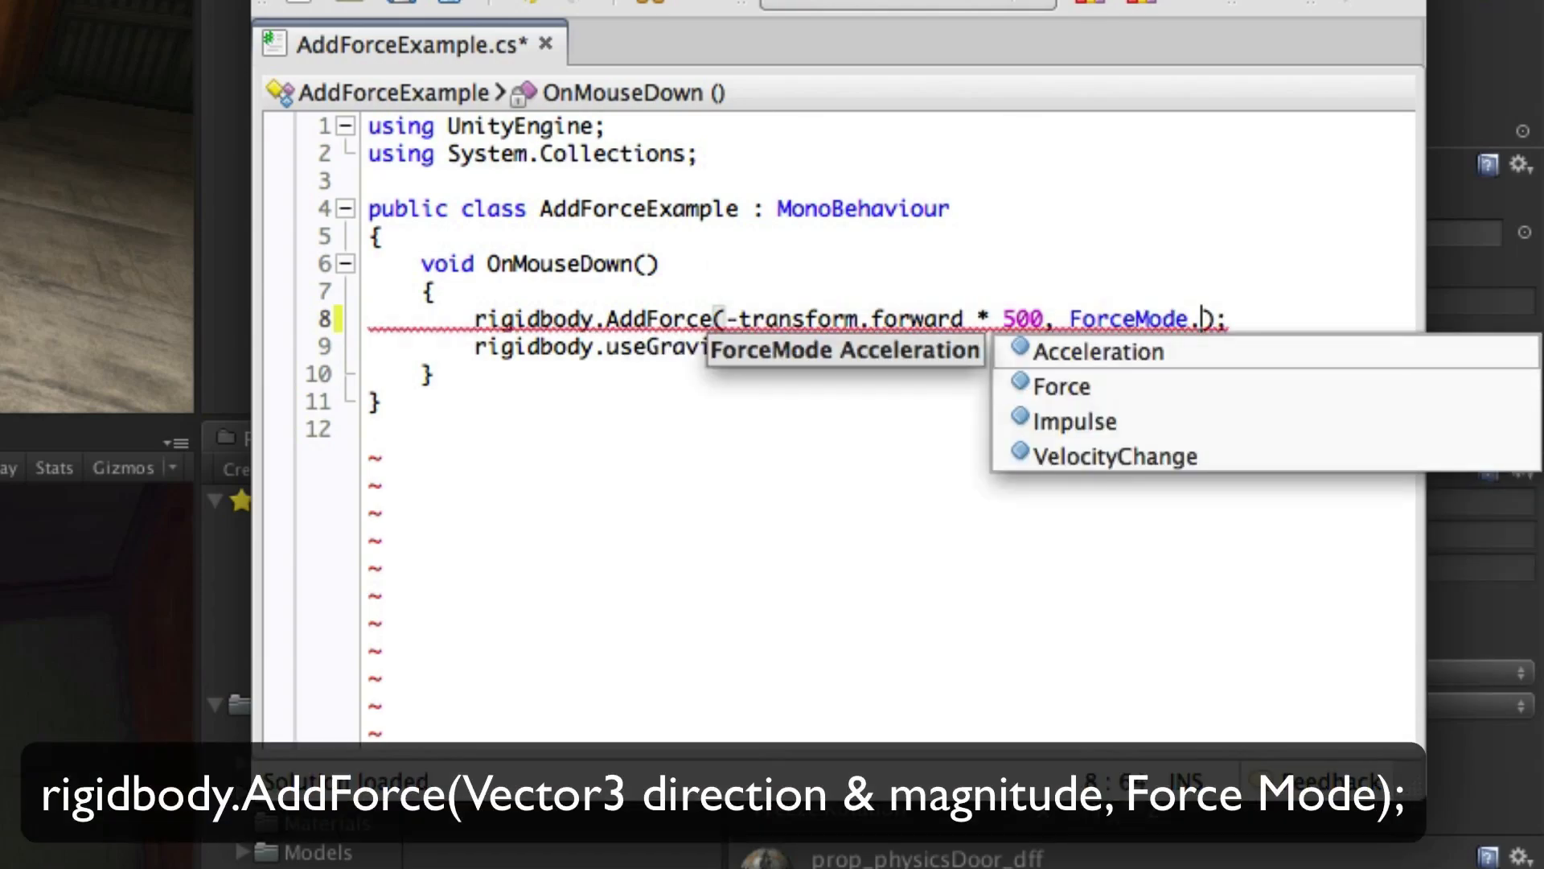
pyautogui.moveTo(1063, 386)
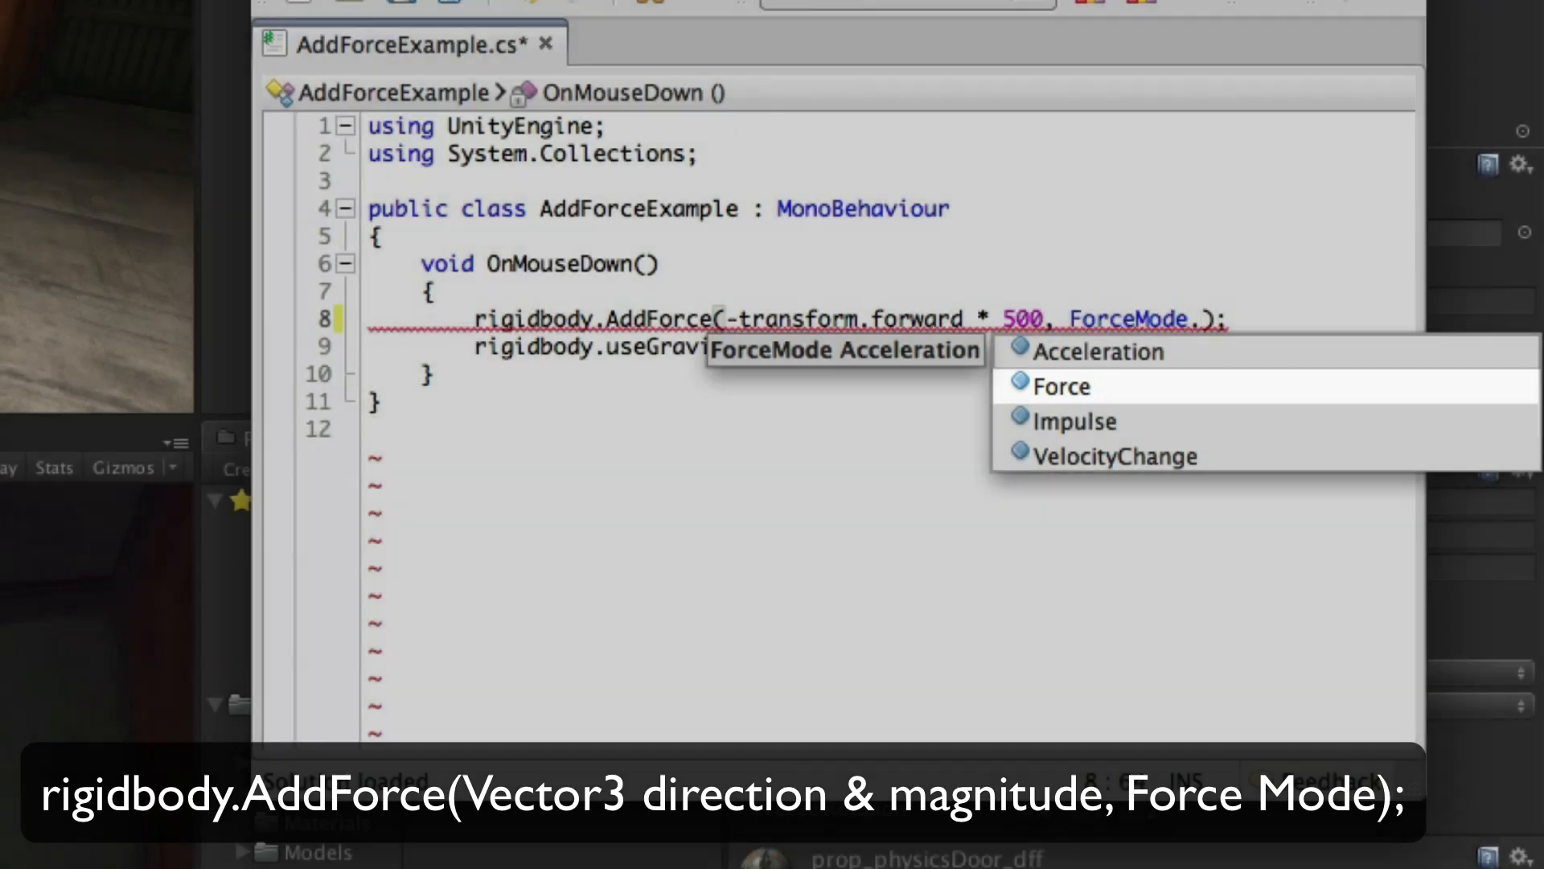
# Browse the ForceMode autocomplete list: Acceleration, Force, Impulse, VelocityChange.
pyautogui.press('Up')
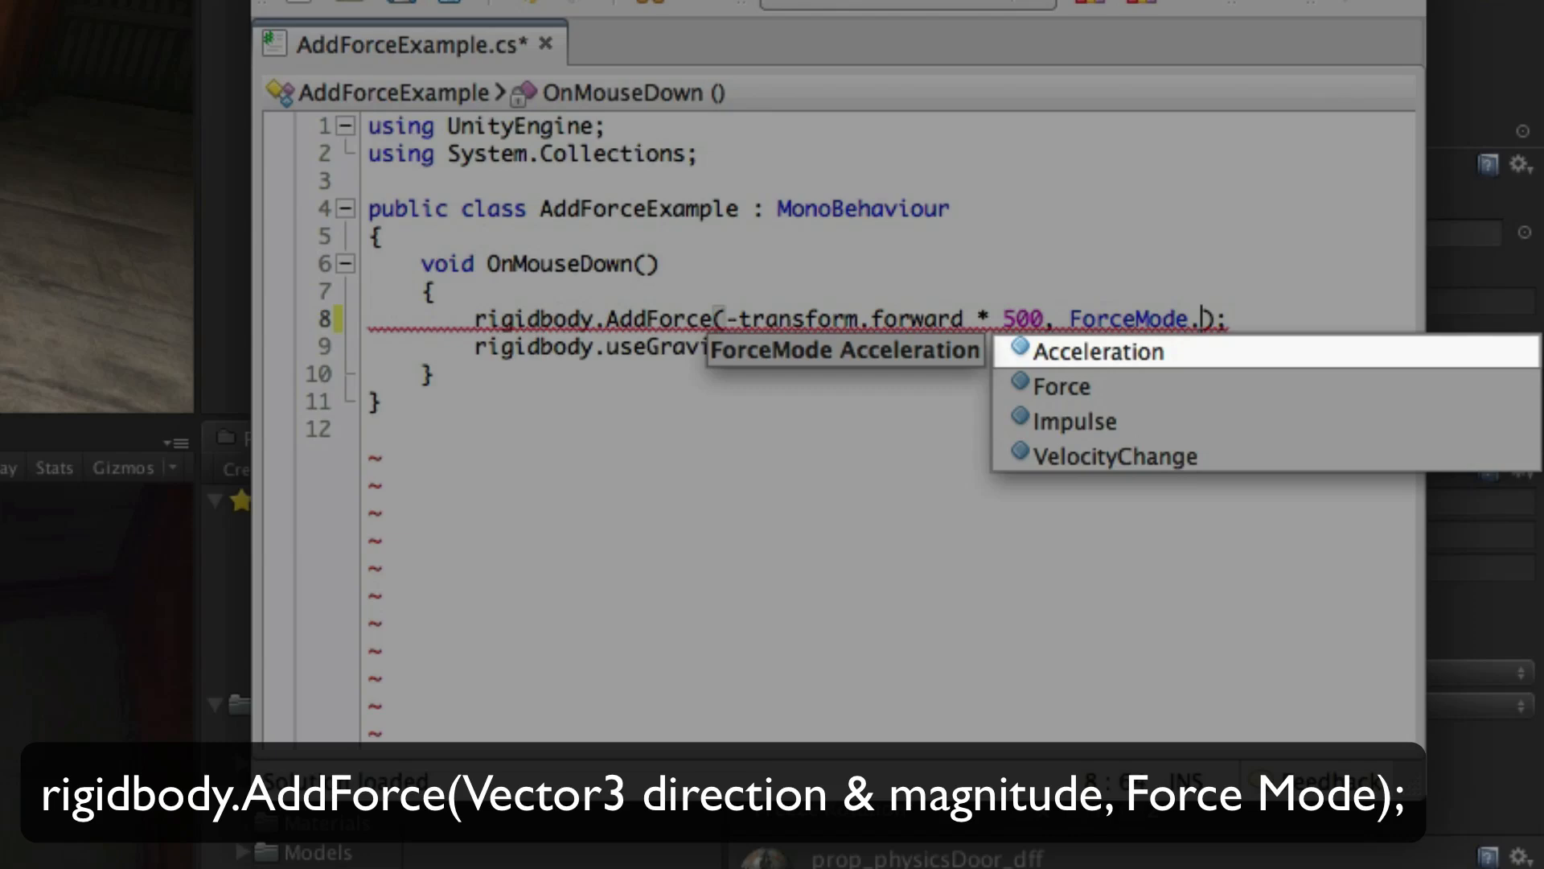
pyautogui.moveTo(1075, 421)
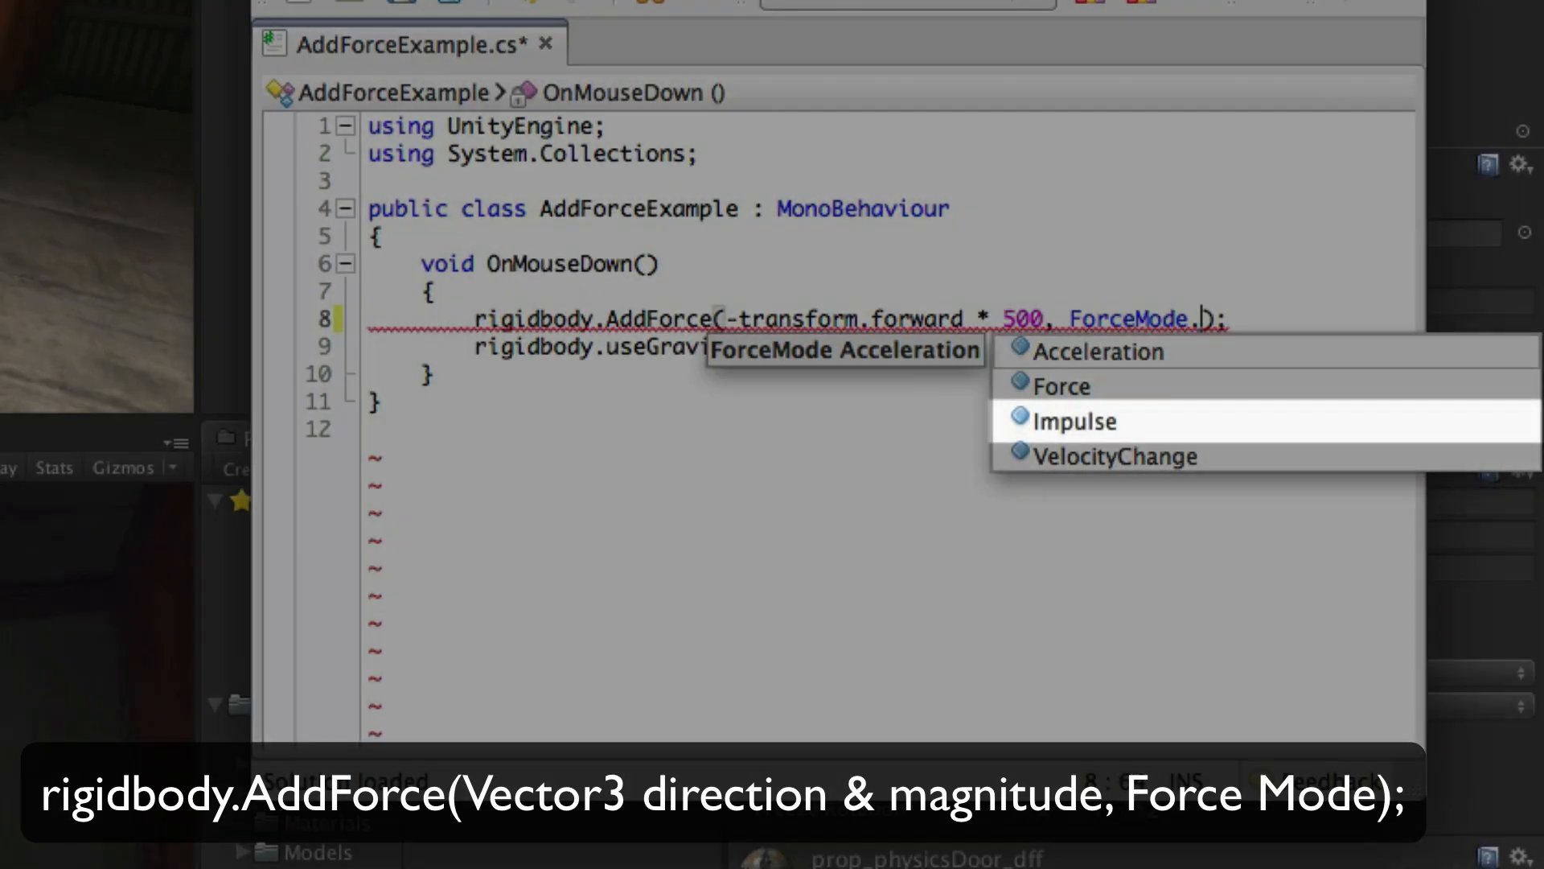